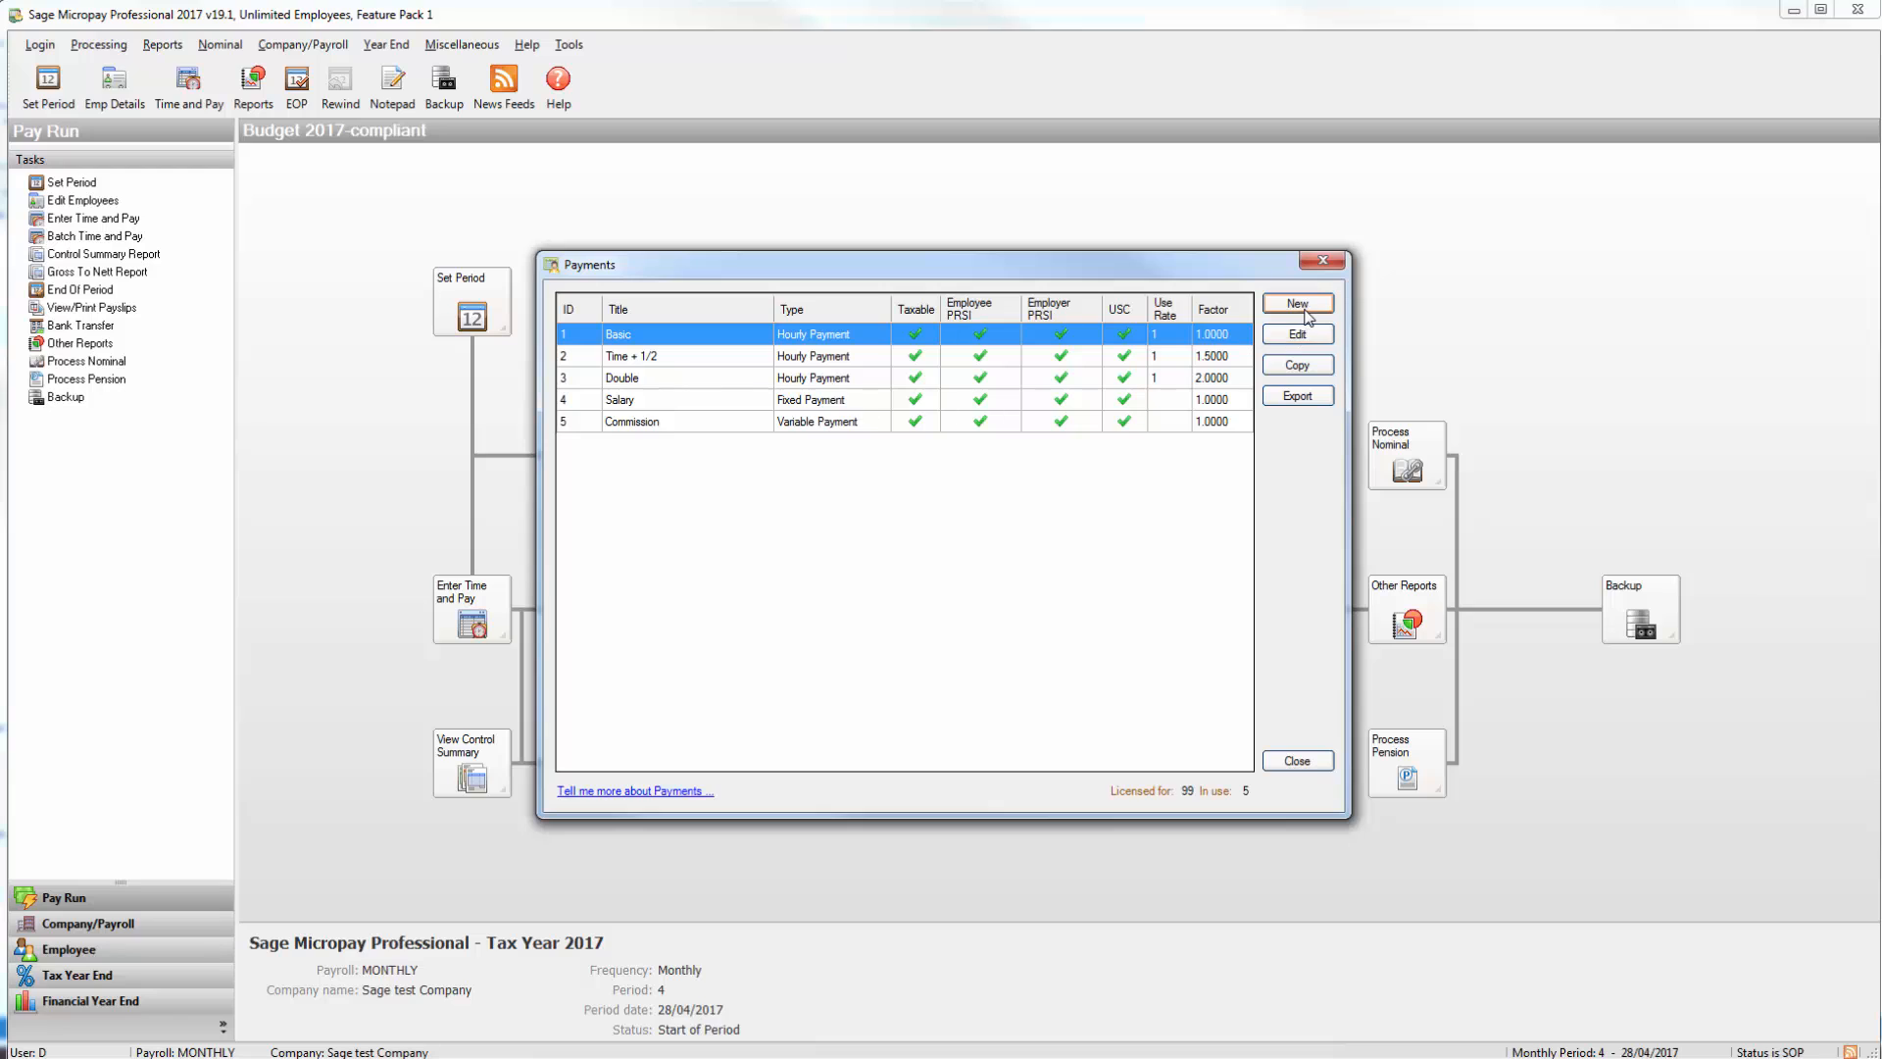
# Create payment 6 titled Redundancy with type Redundancy, save it, and close the payments list
pyautogui.click(1296, 302)
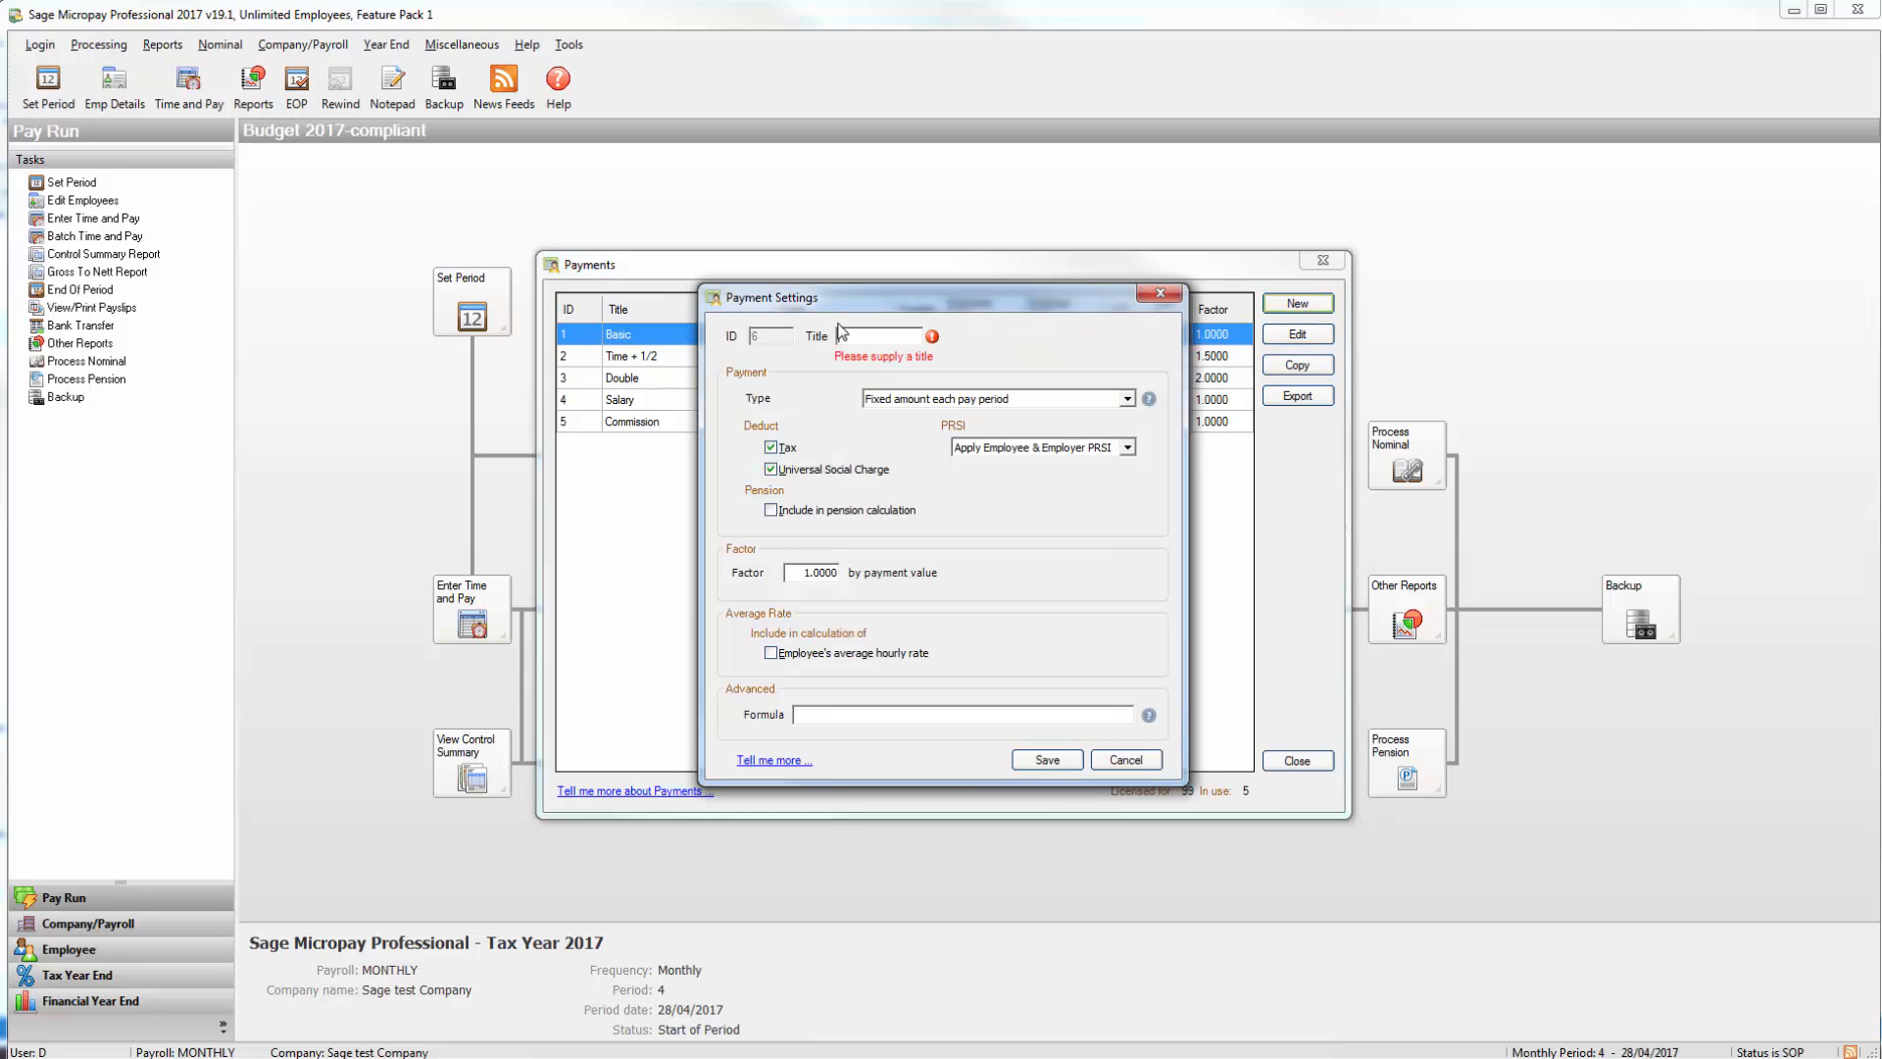
pyautogui.write('Redundancy')
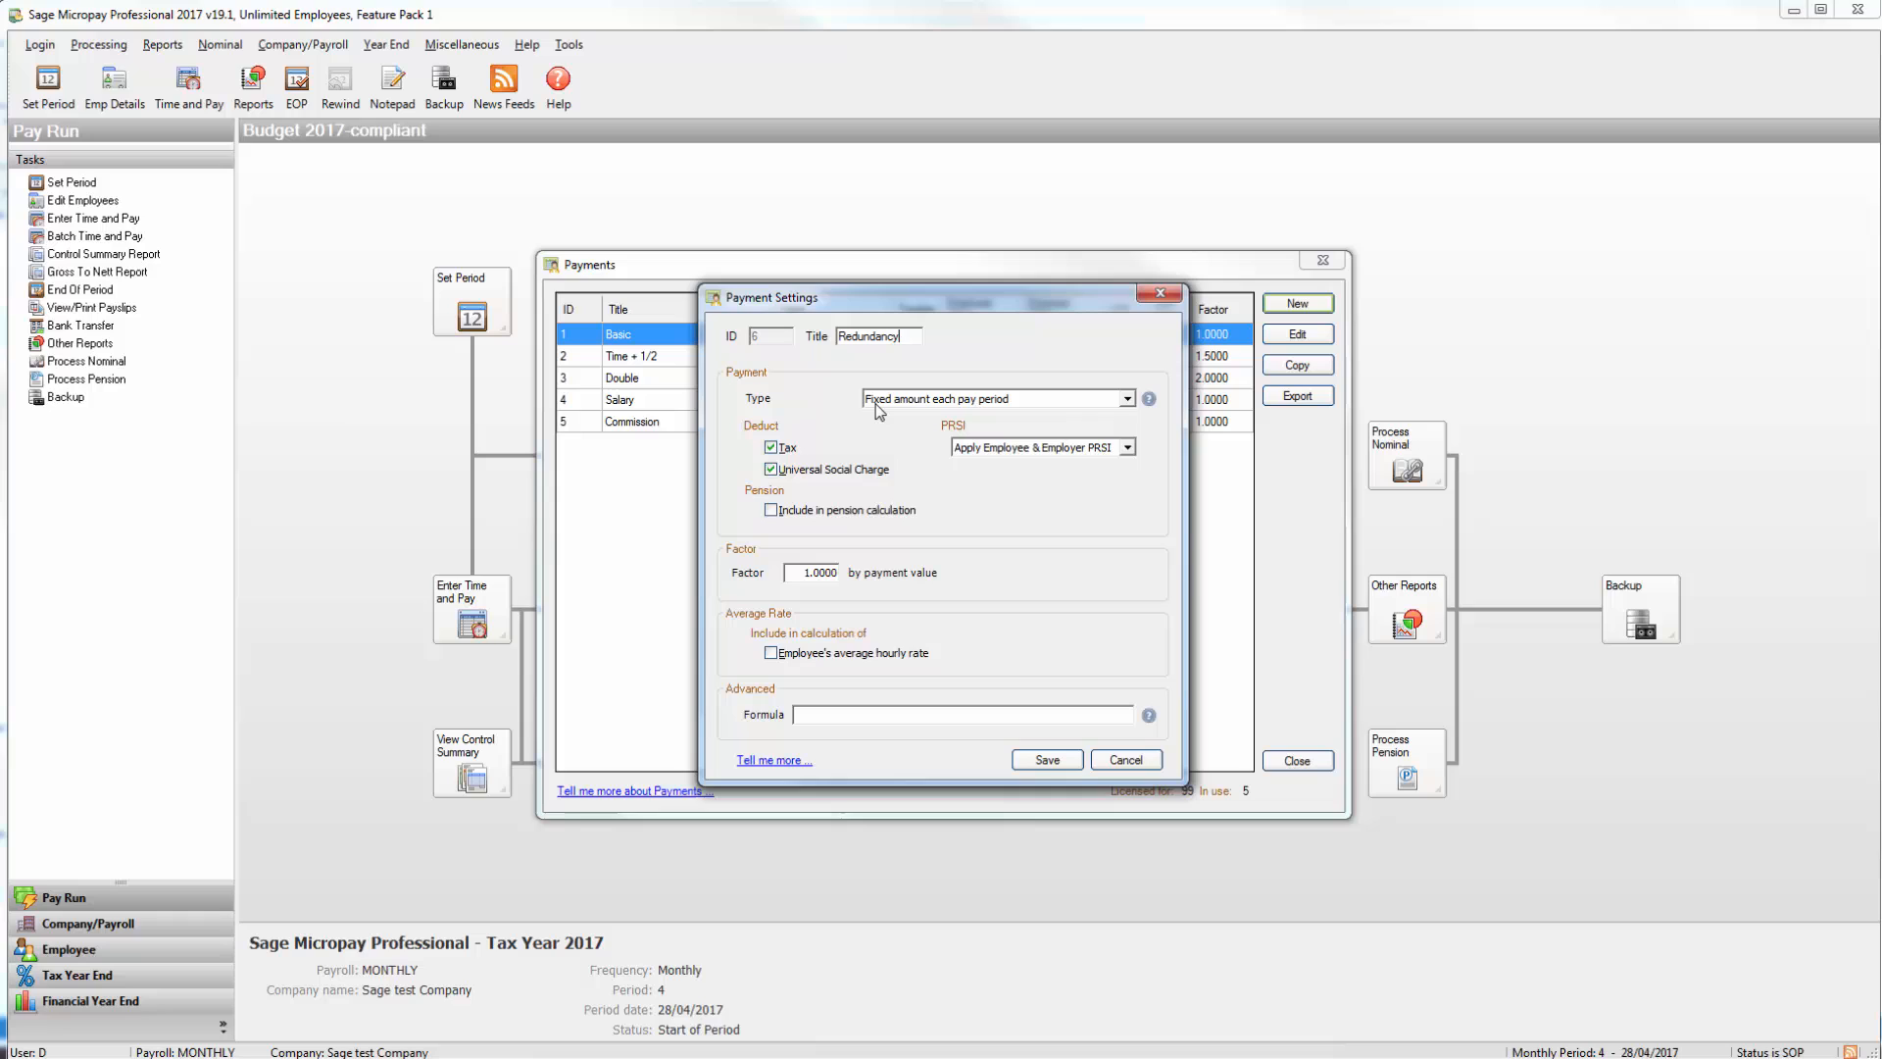
pyautogui.click(1121, 398)
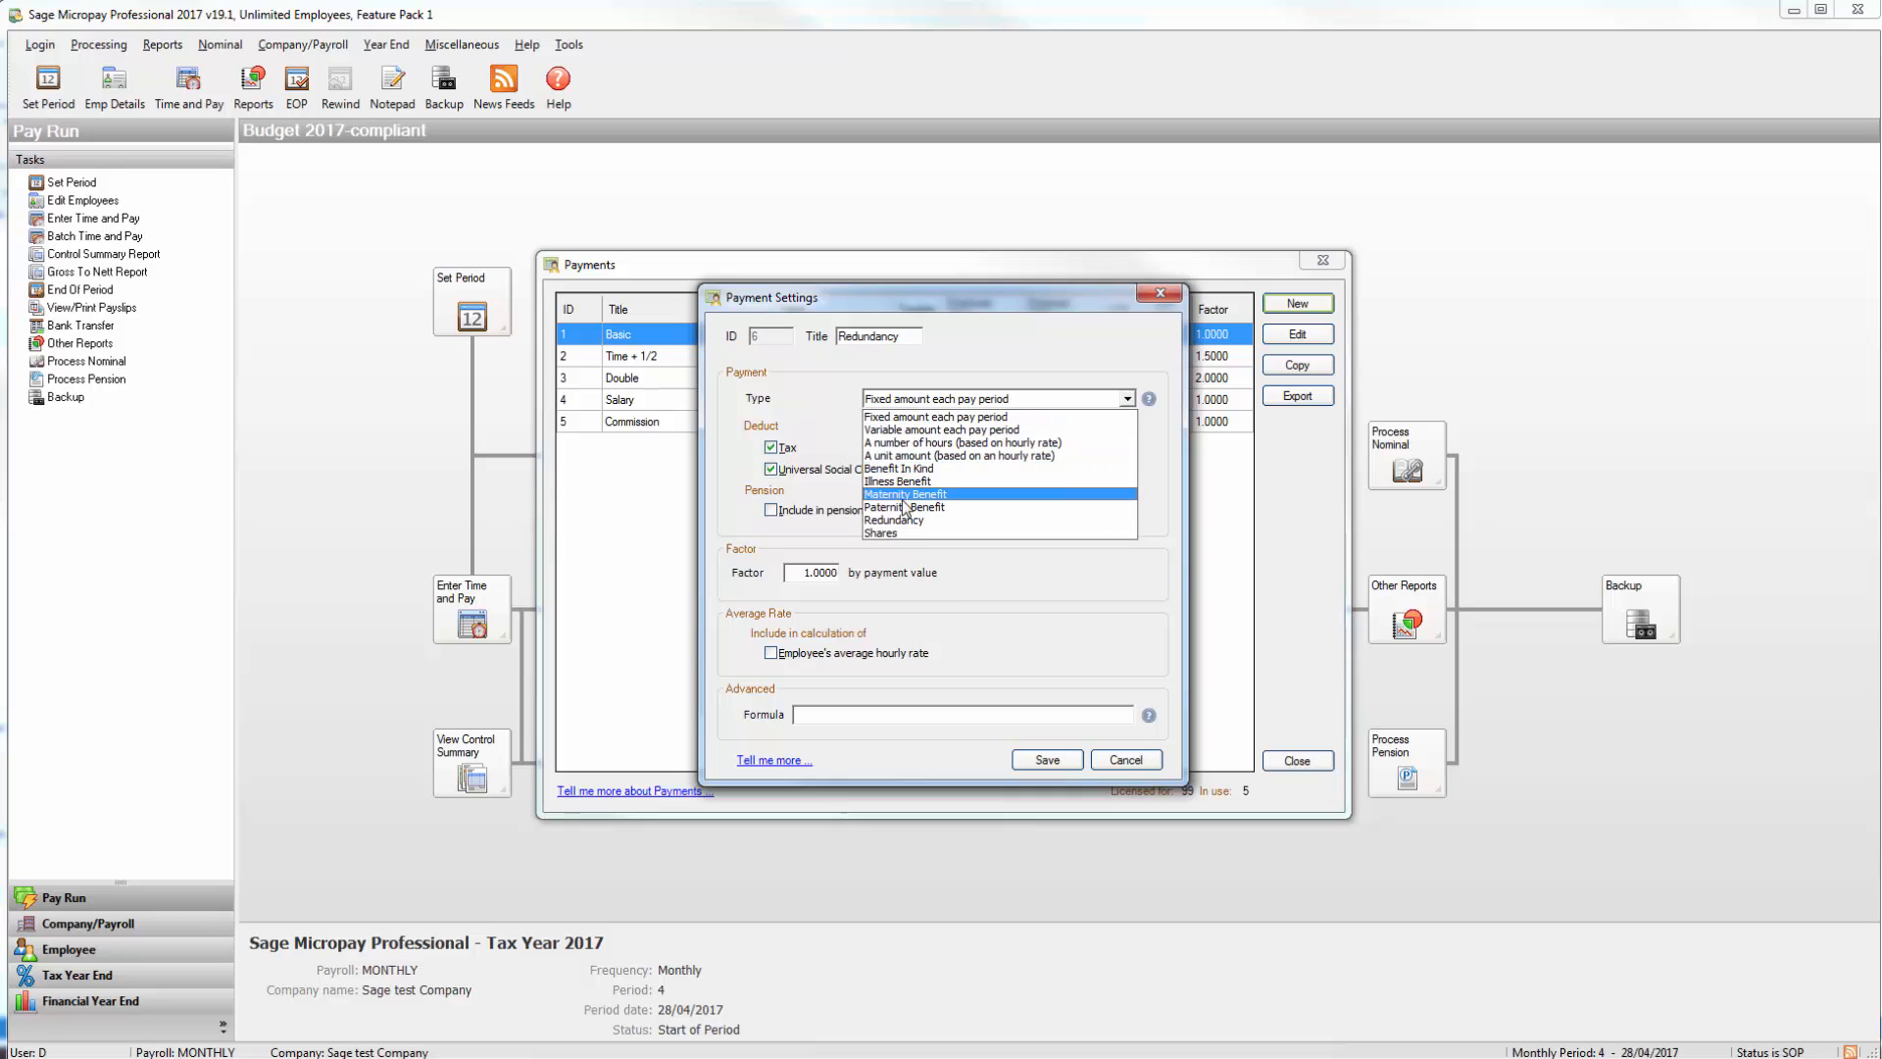
pyautogui.click(894, 518)
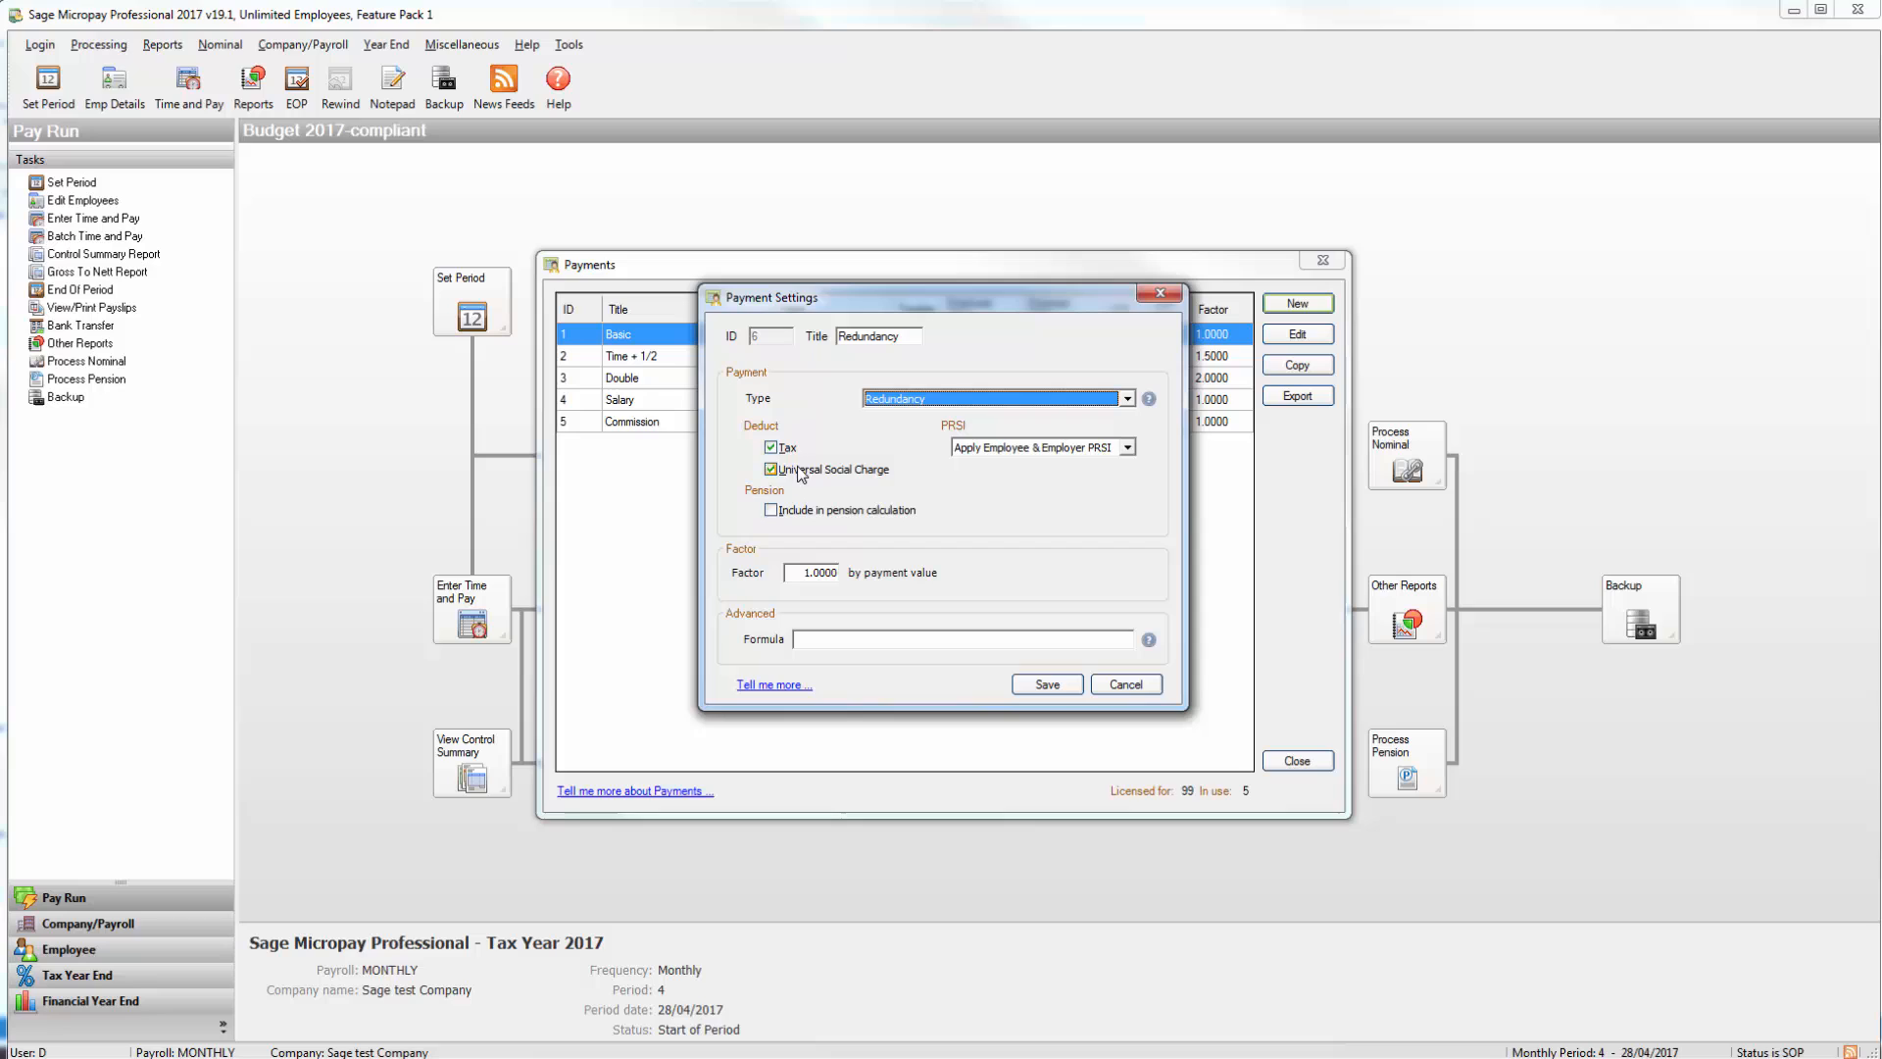
pyautogui.click(770, 468)
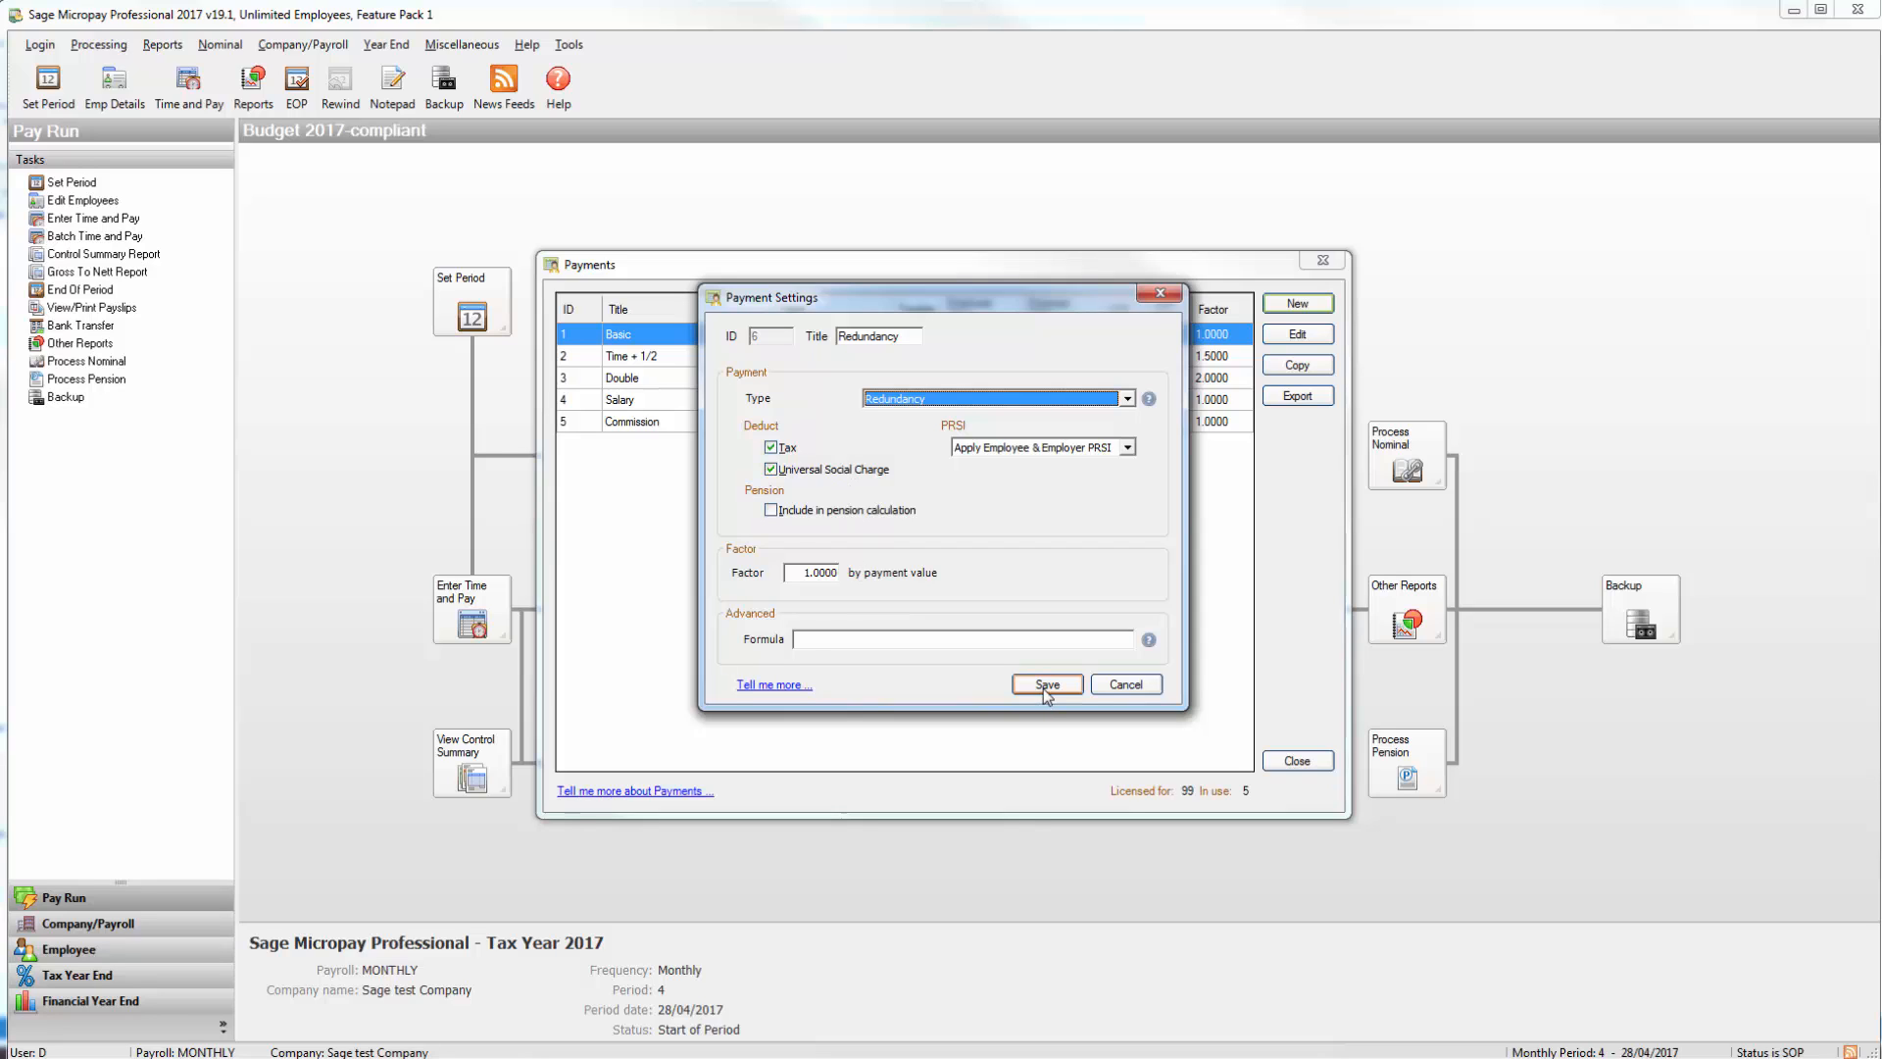
pyautogui.click(1045, 684)
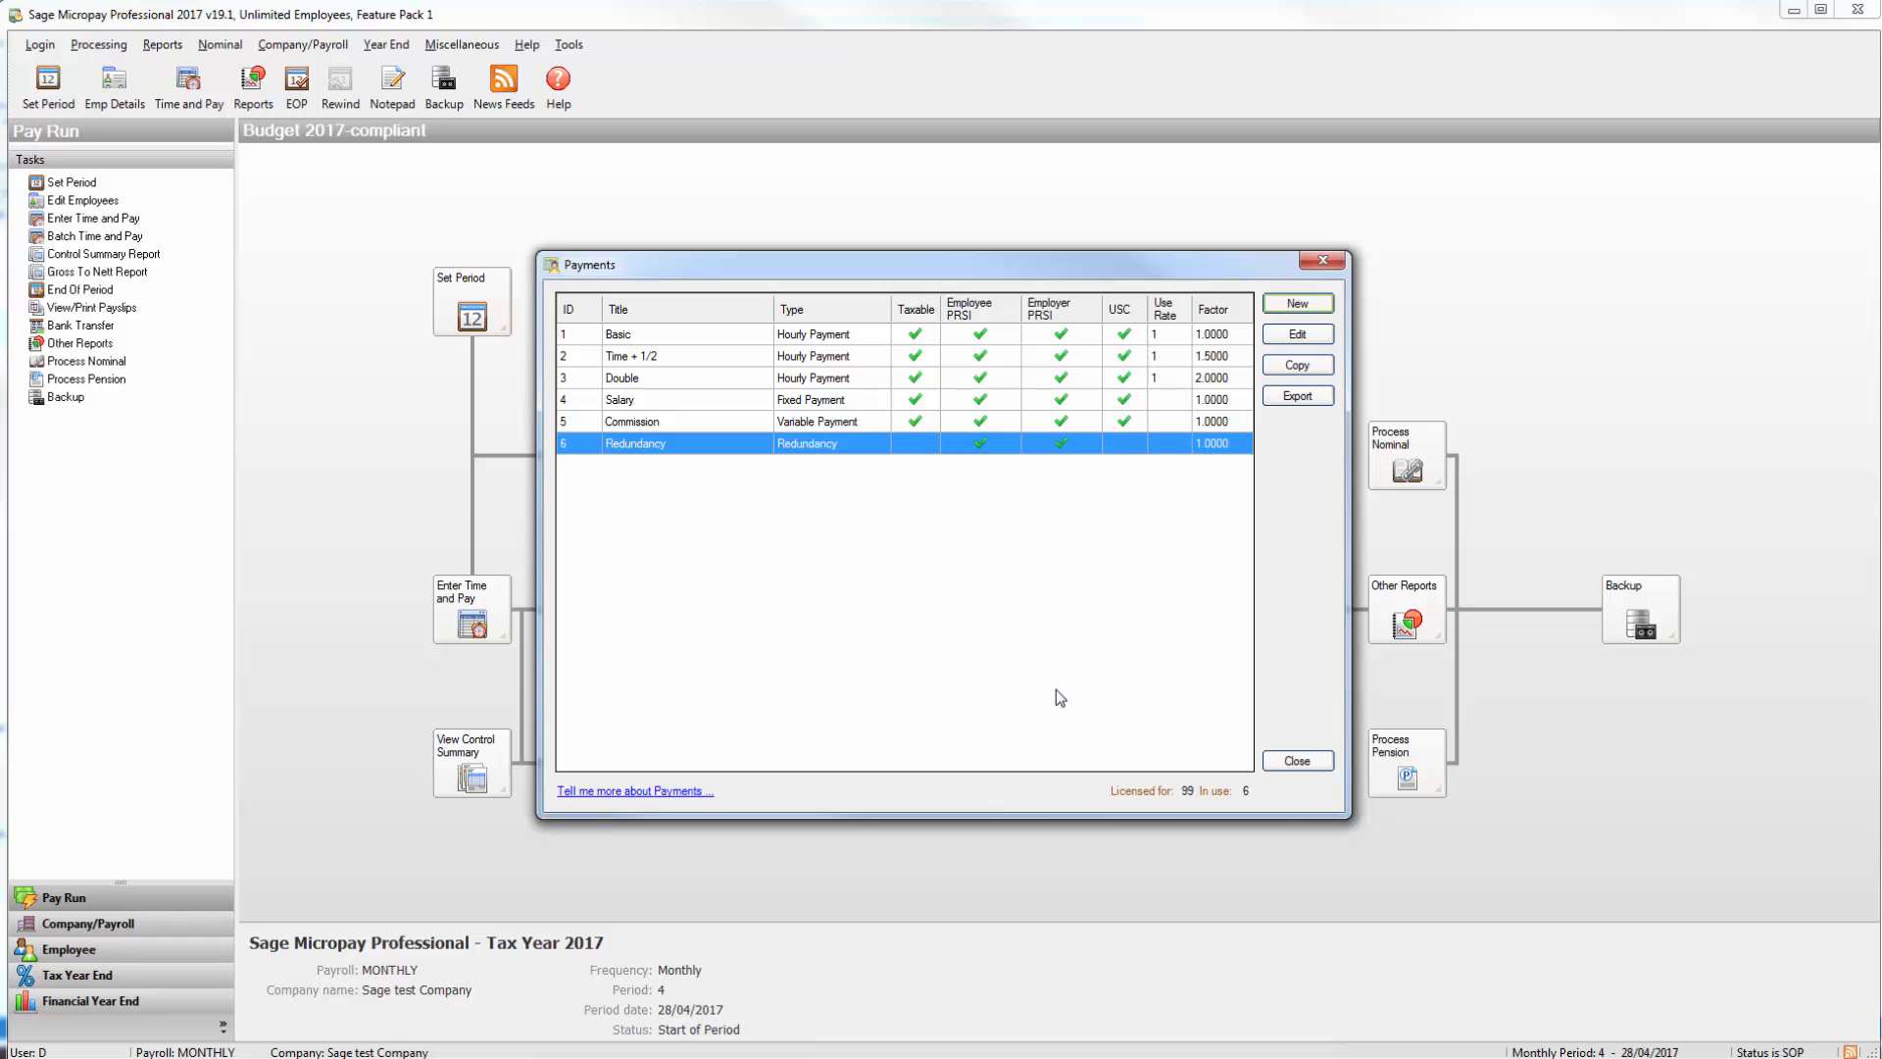
pyautogui.click(1296, 760)
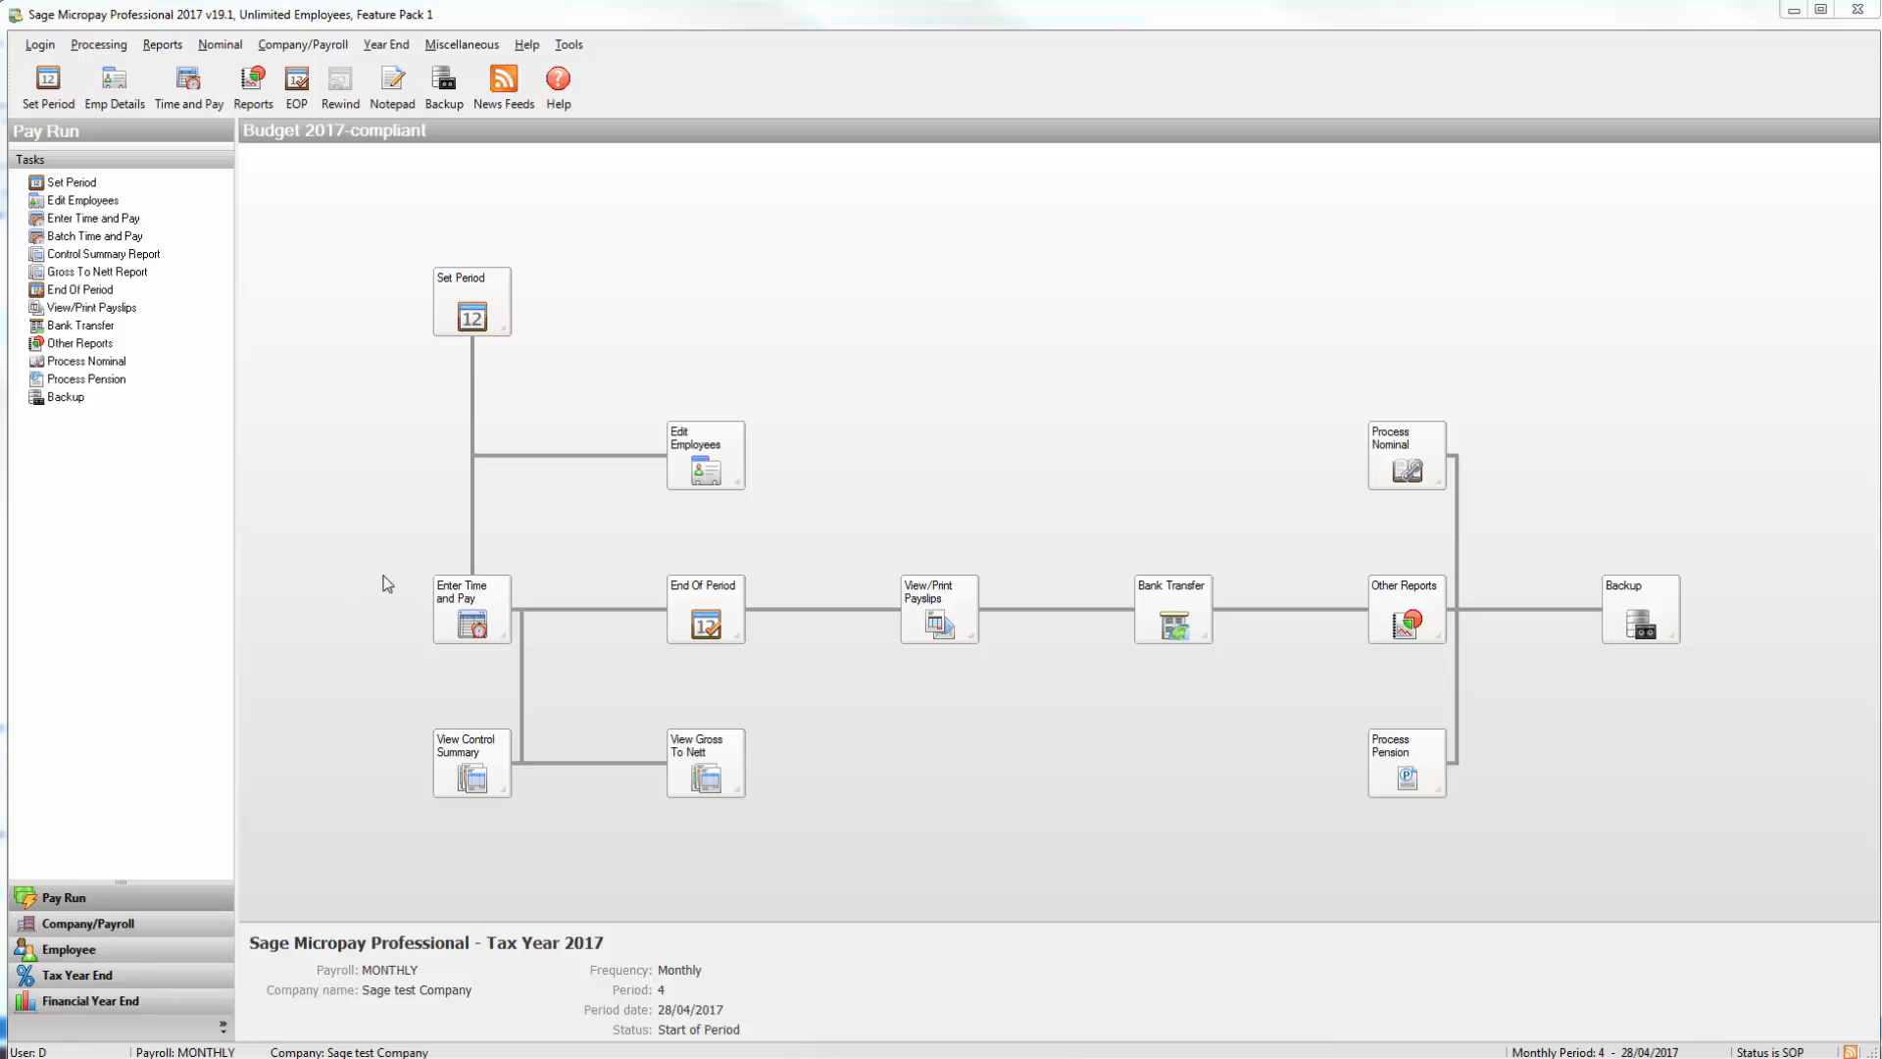
# Start Time and Pay entry from Processing, continuing in Random entry mode
pyautogui.click(98, 45)
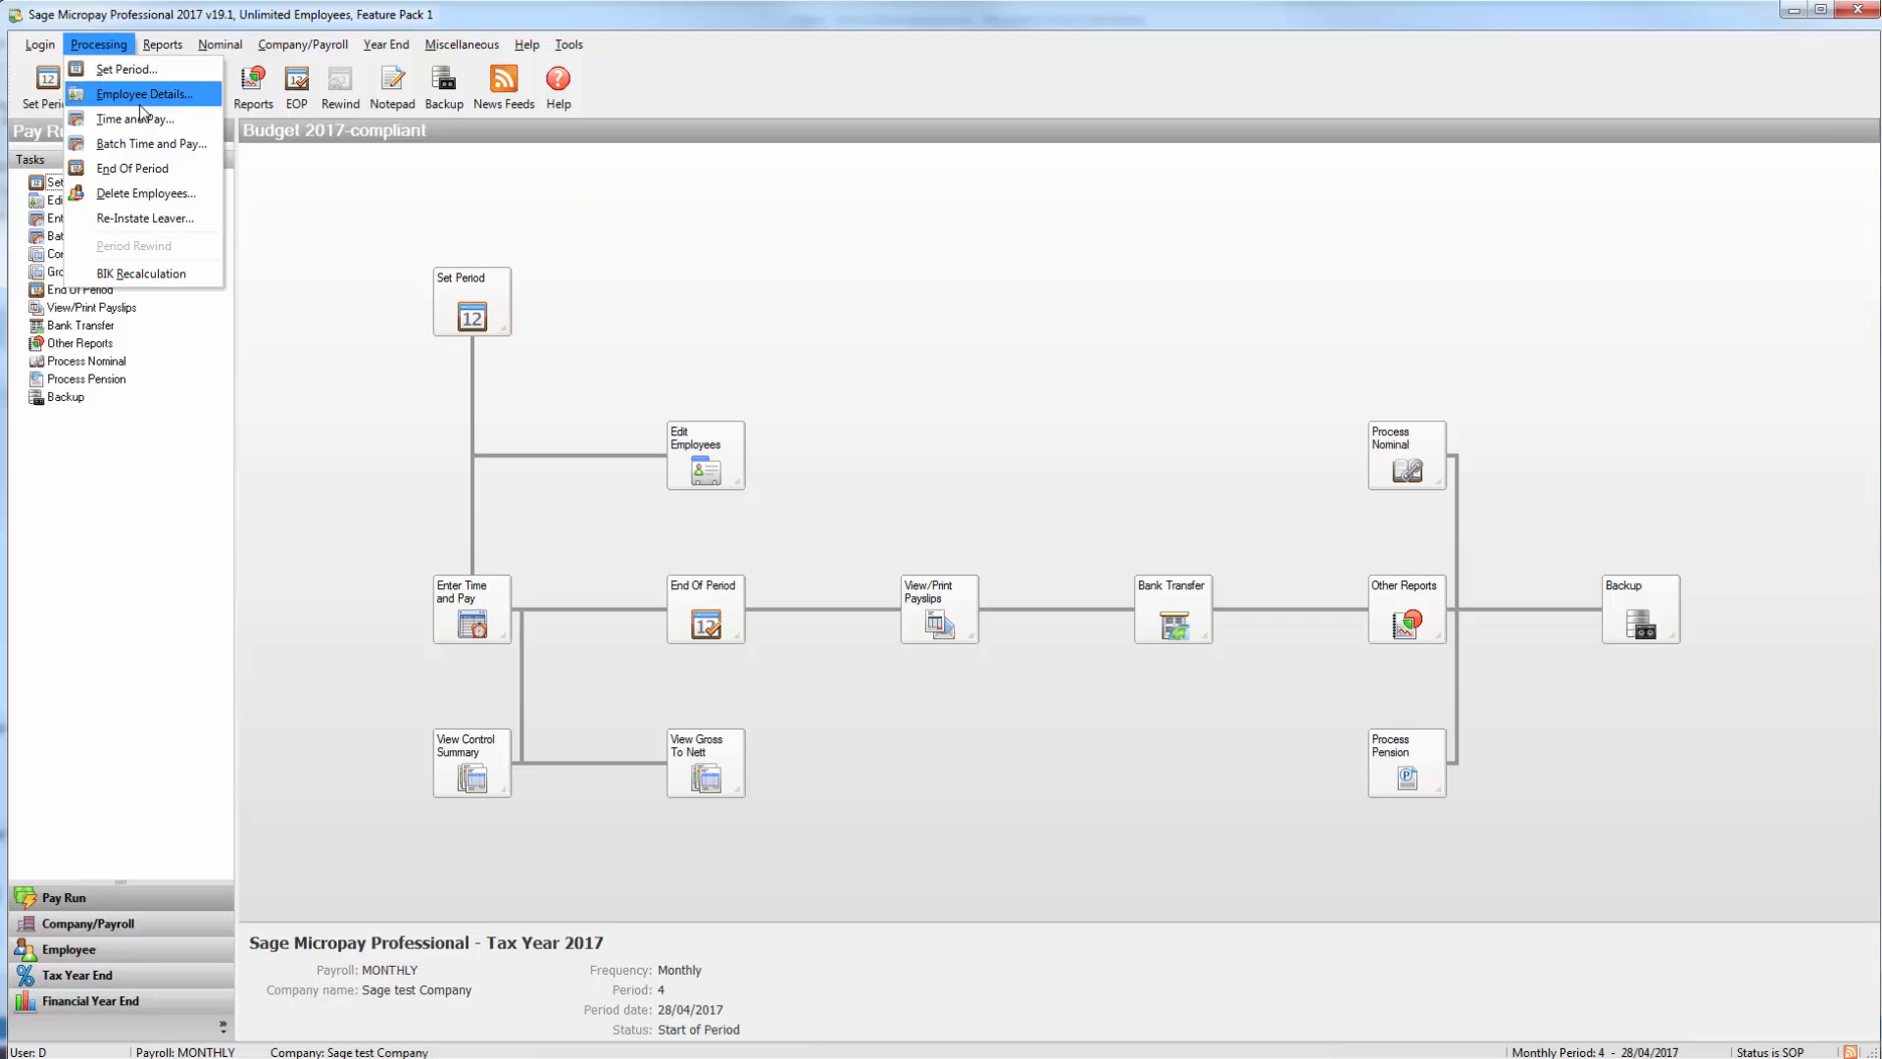
pyautogui.click(136, 120)
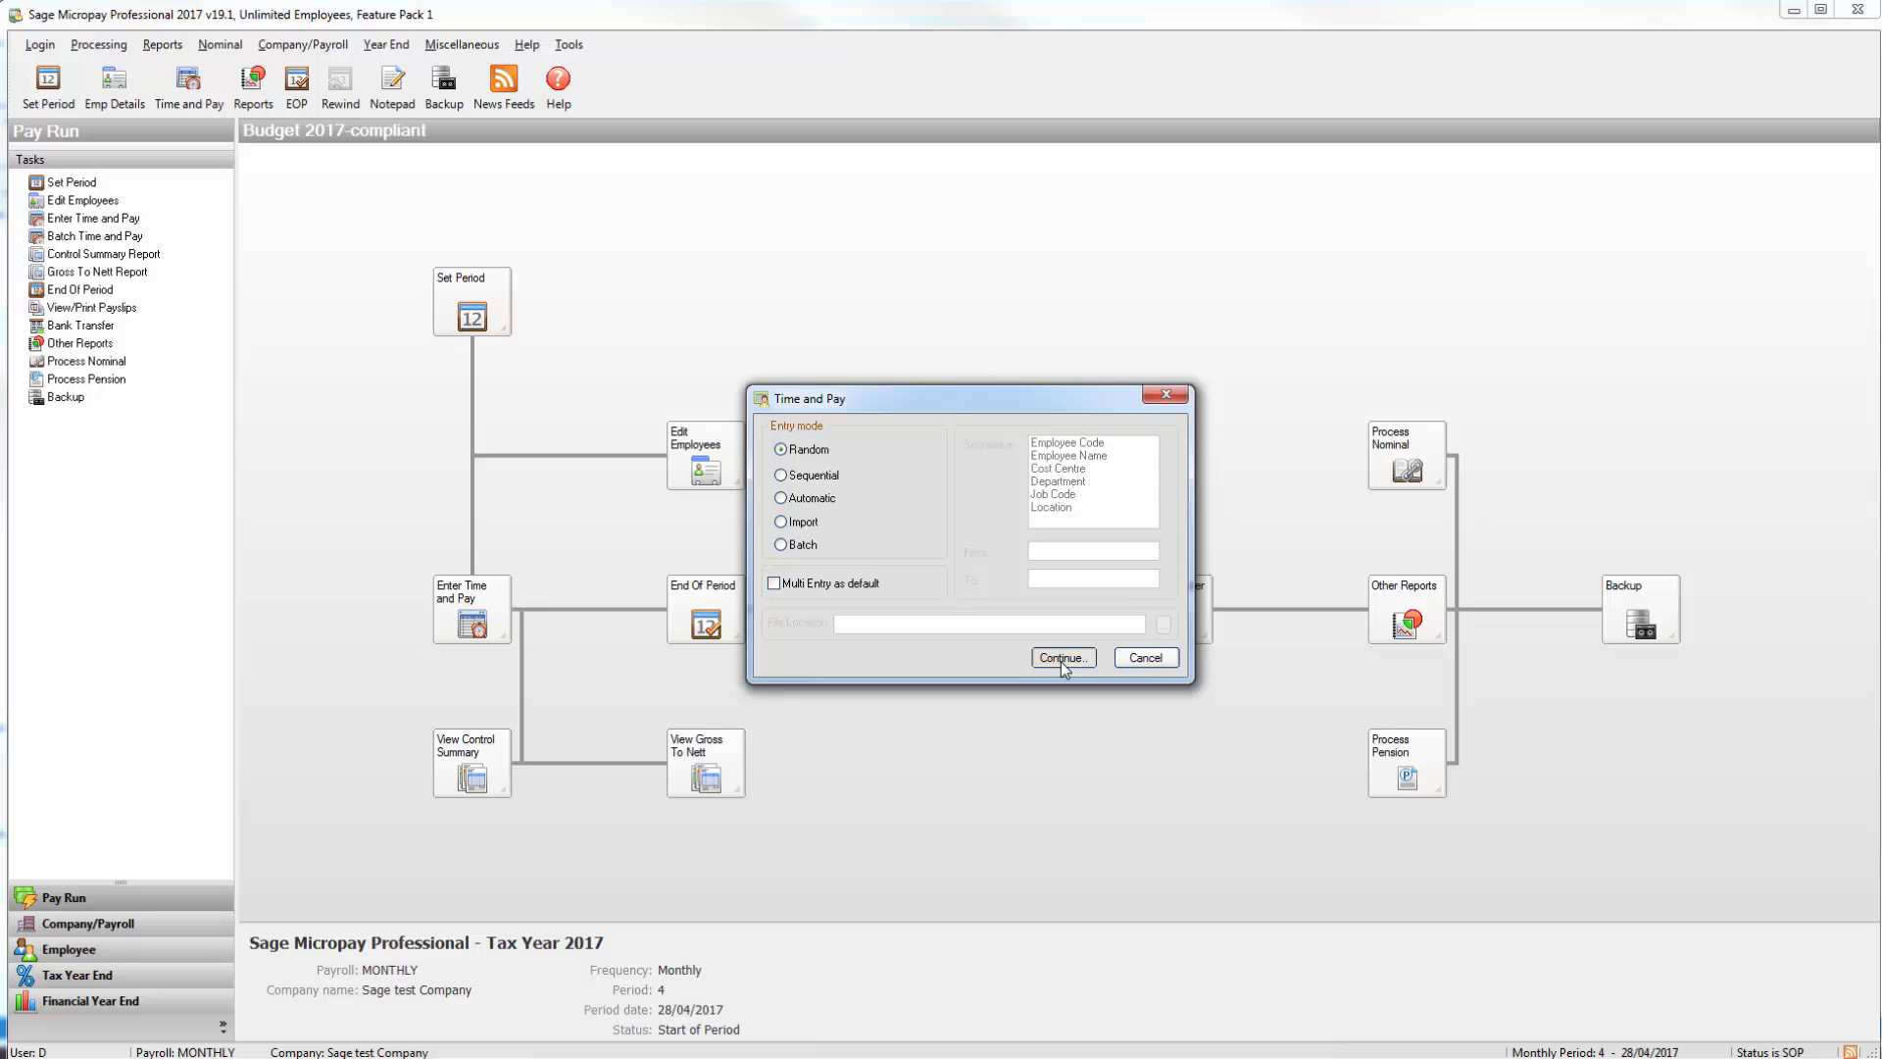
pyautogui.click(1060, 656)
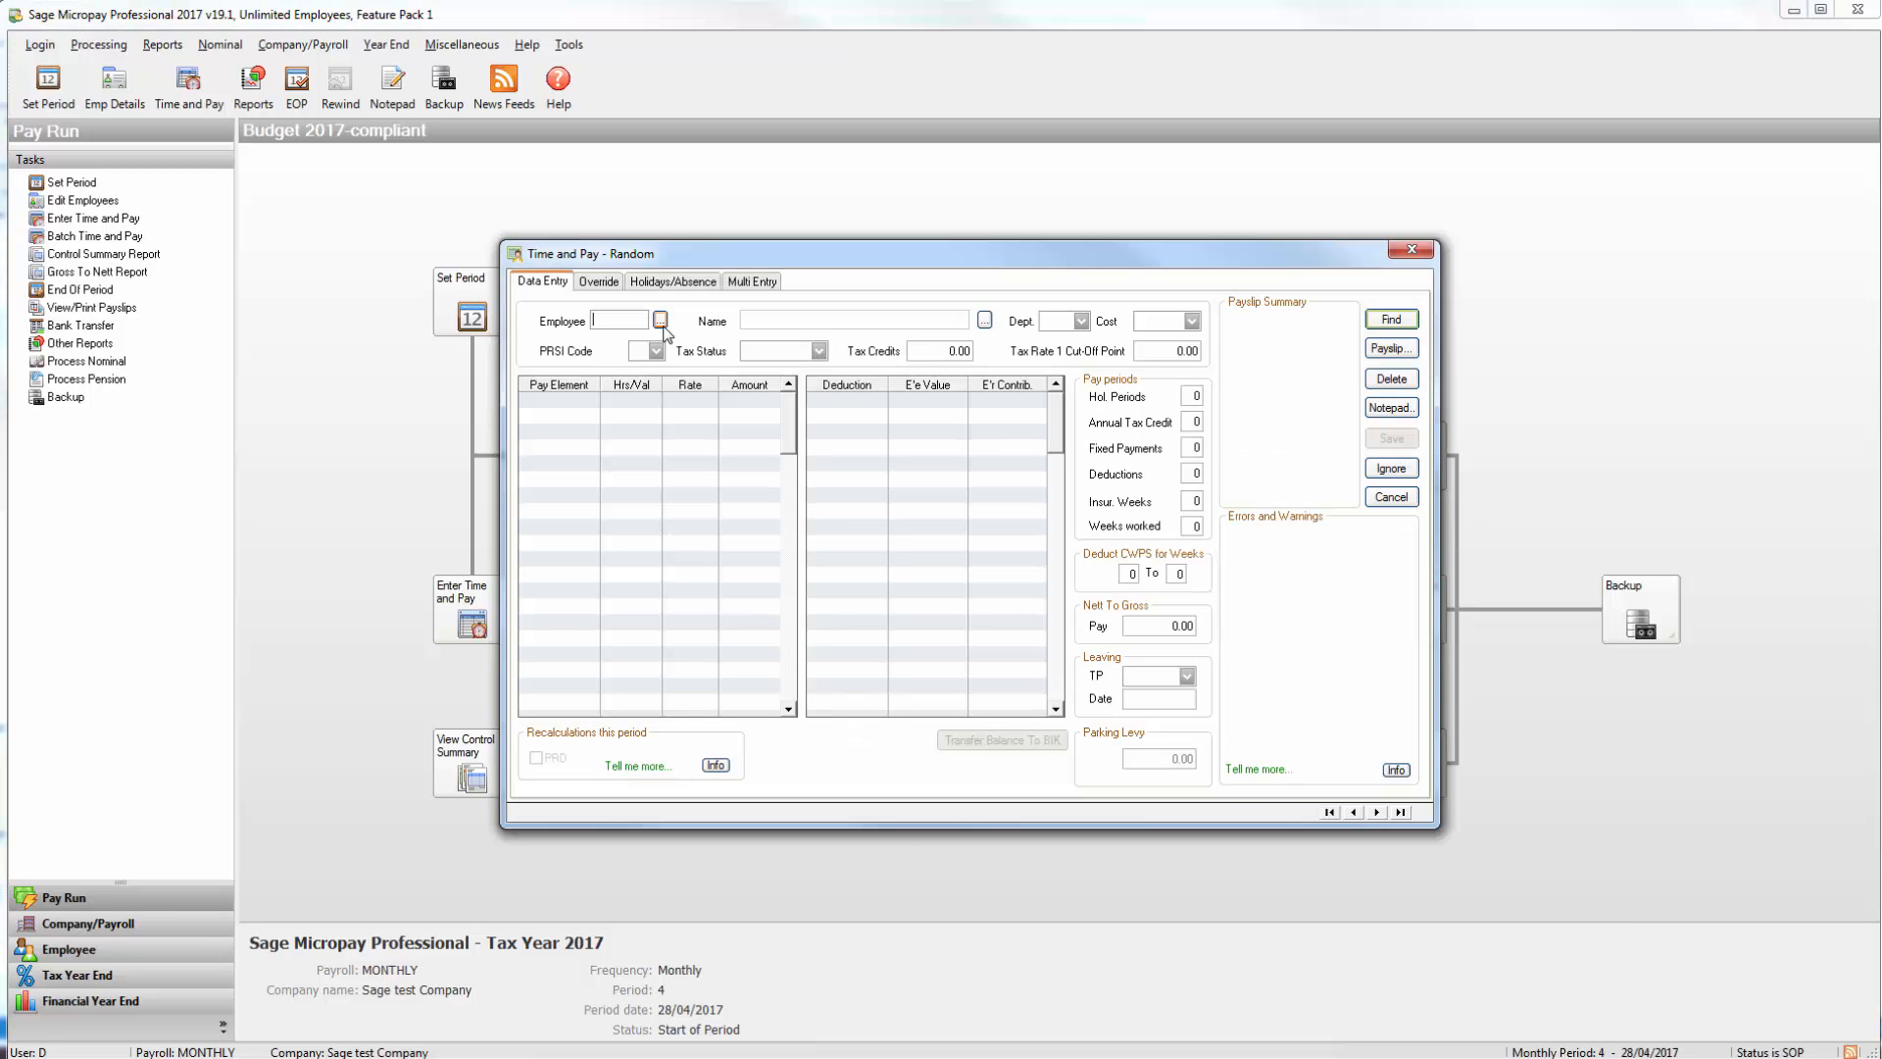
# Look up employee 1 to load their Time and Pay record for the Redundancy amount
pyautogui.click(658, 320)
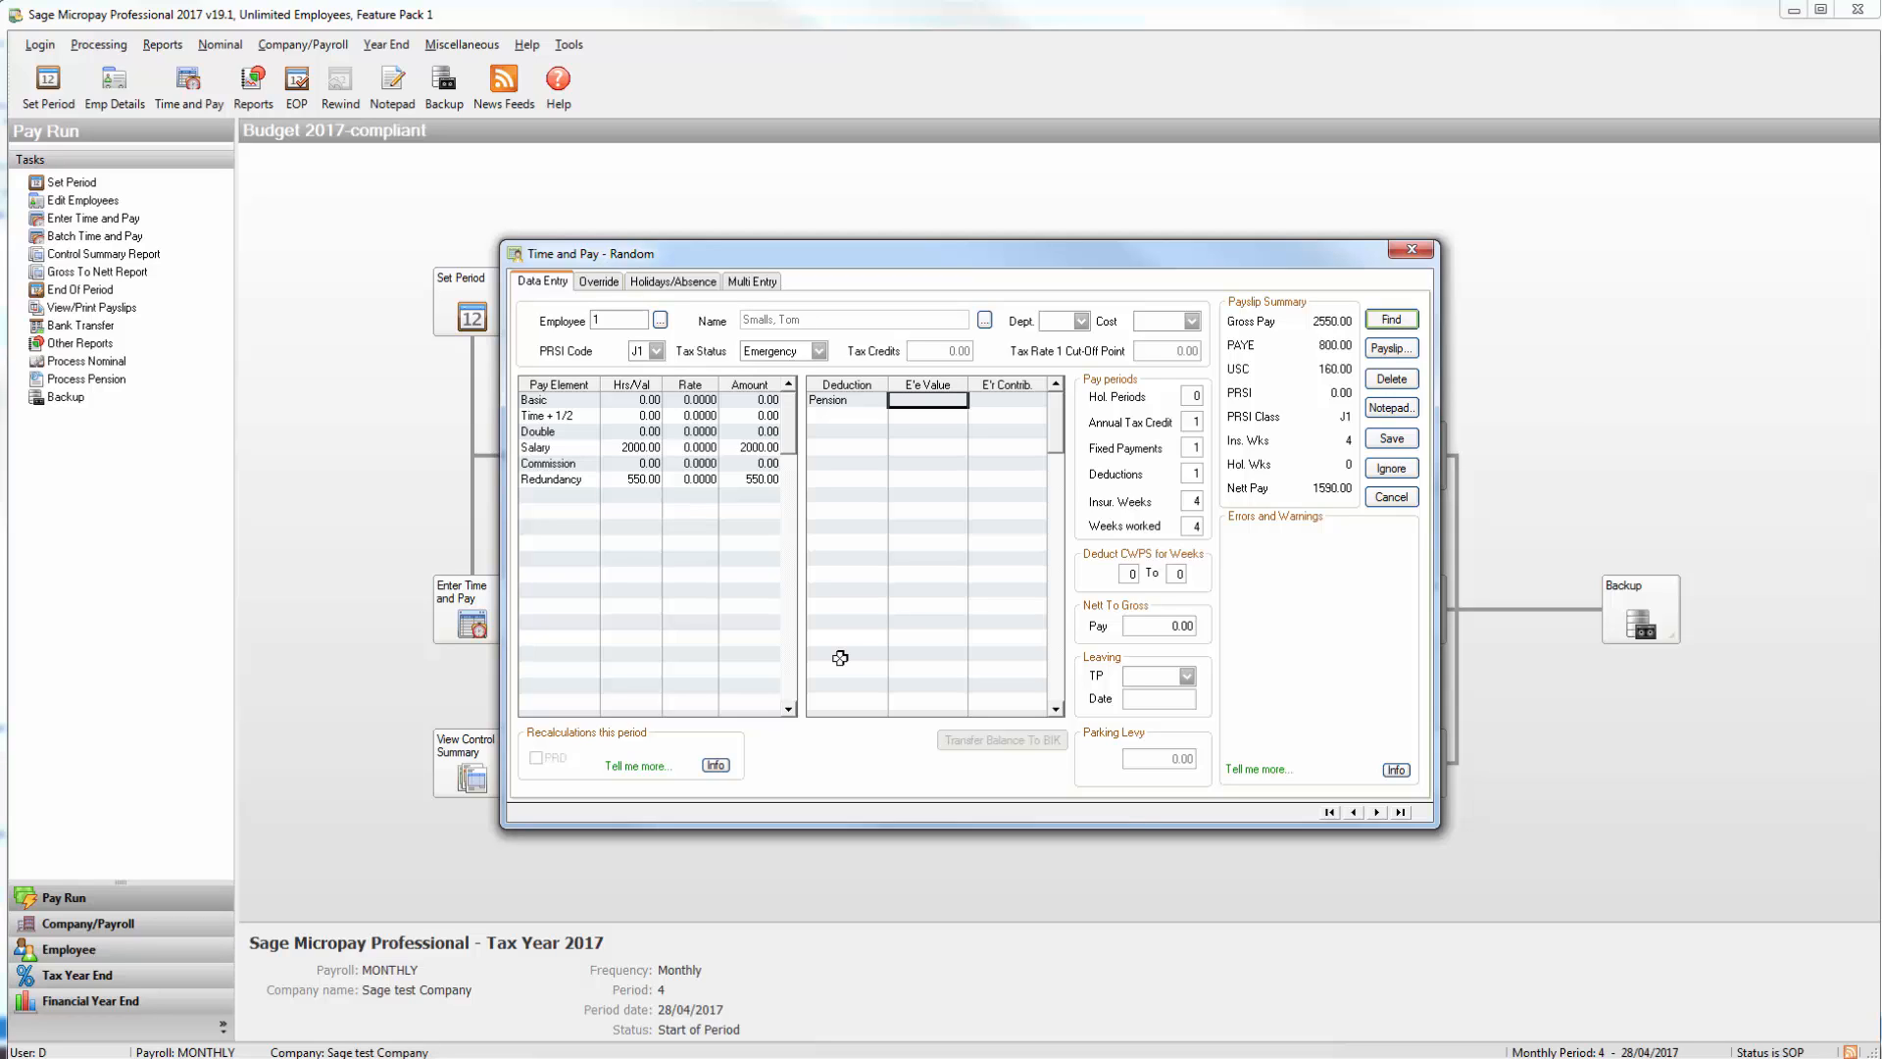
pyautogui.moveTo(1160, 686)
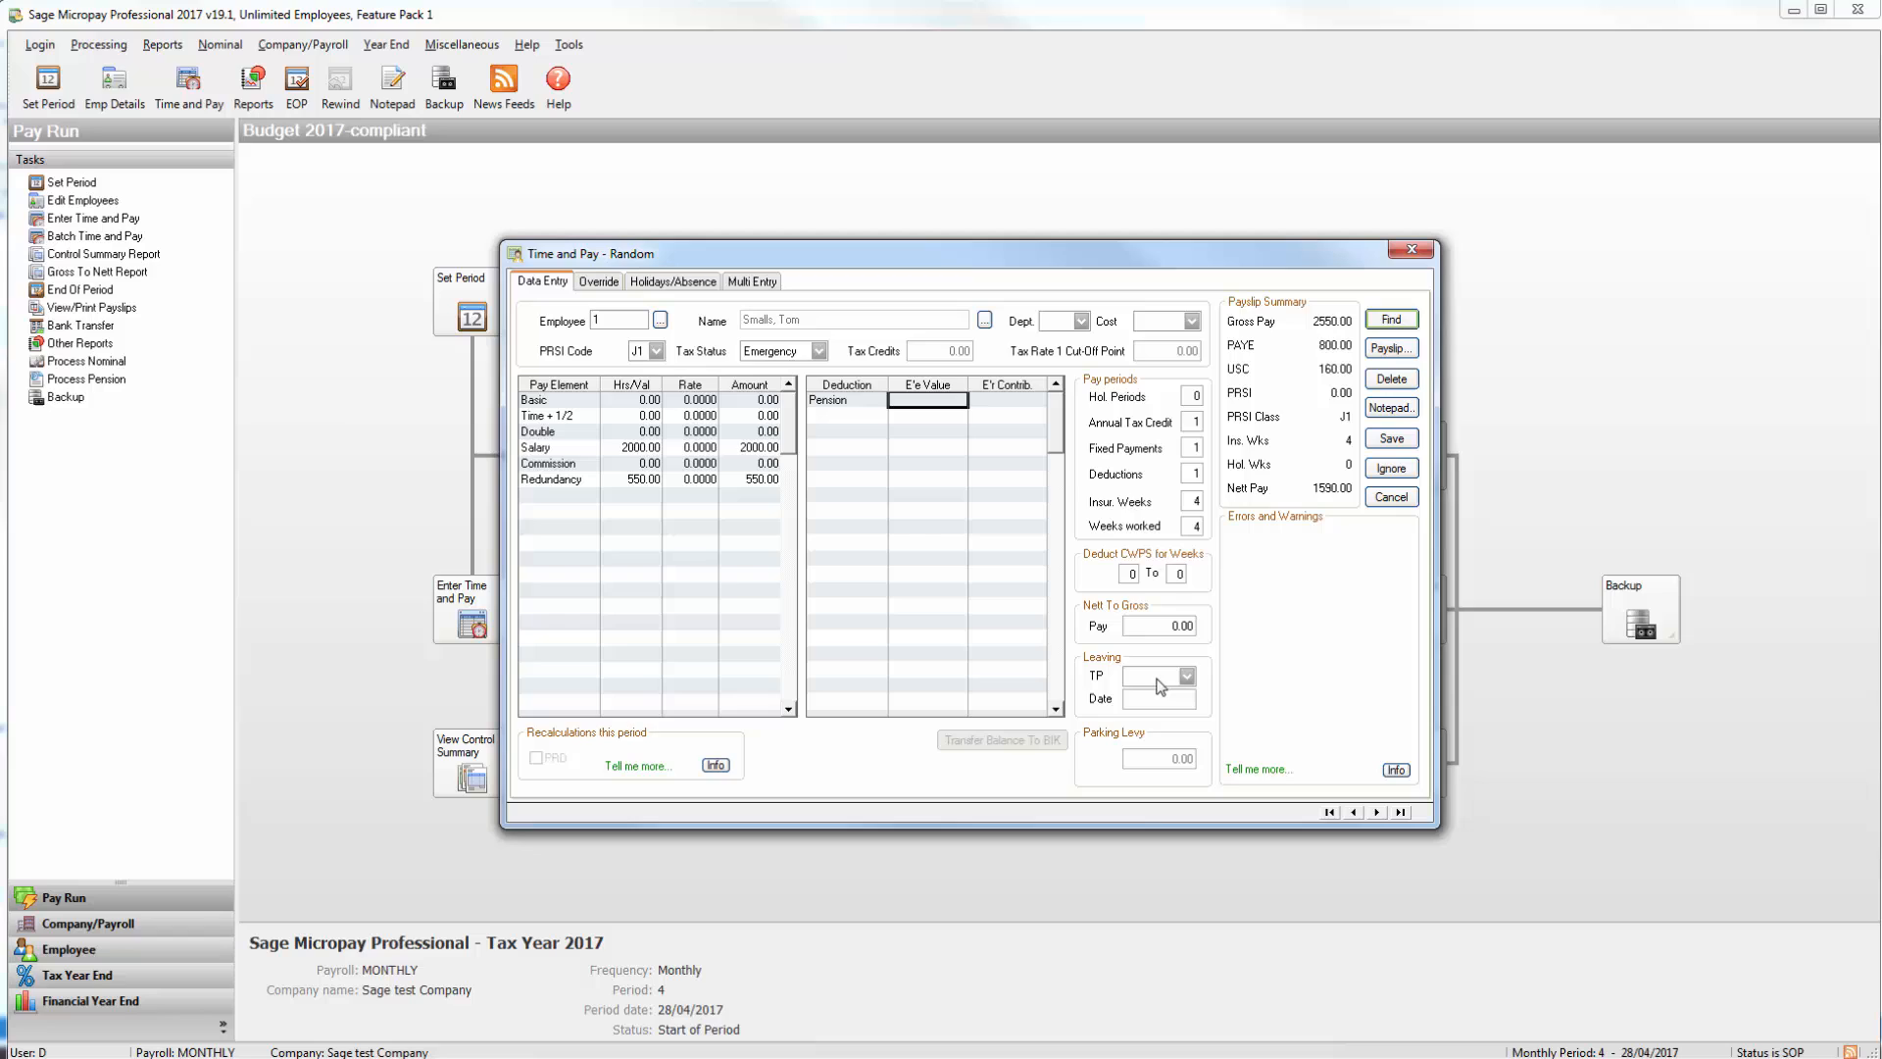
# Set Leaving TP to Yes dated 28/04/2017 and save employee 1's pay
pyautogui.click(1188, 676)
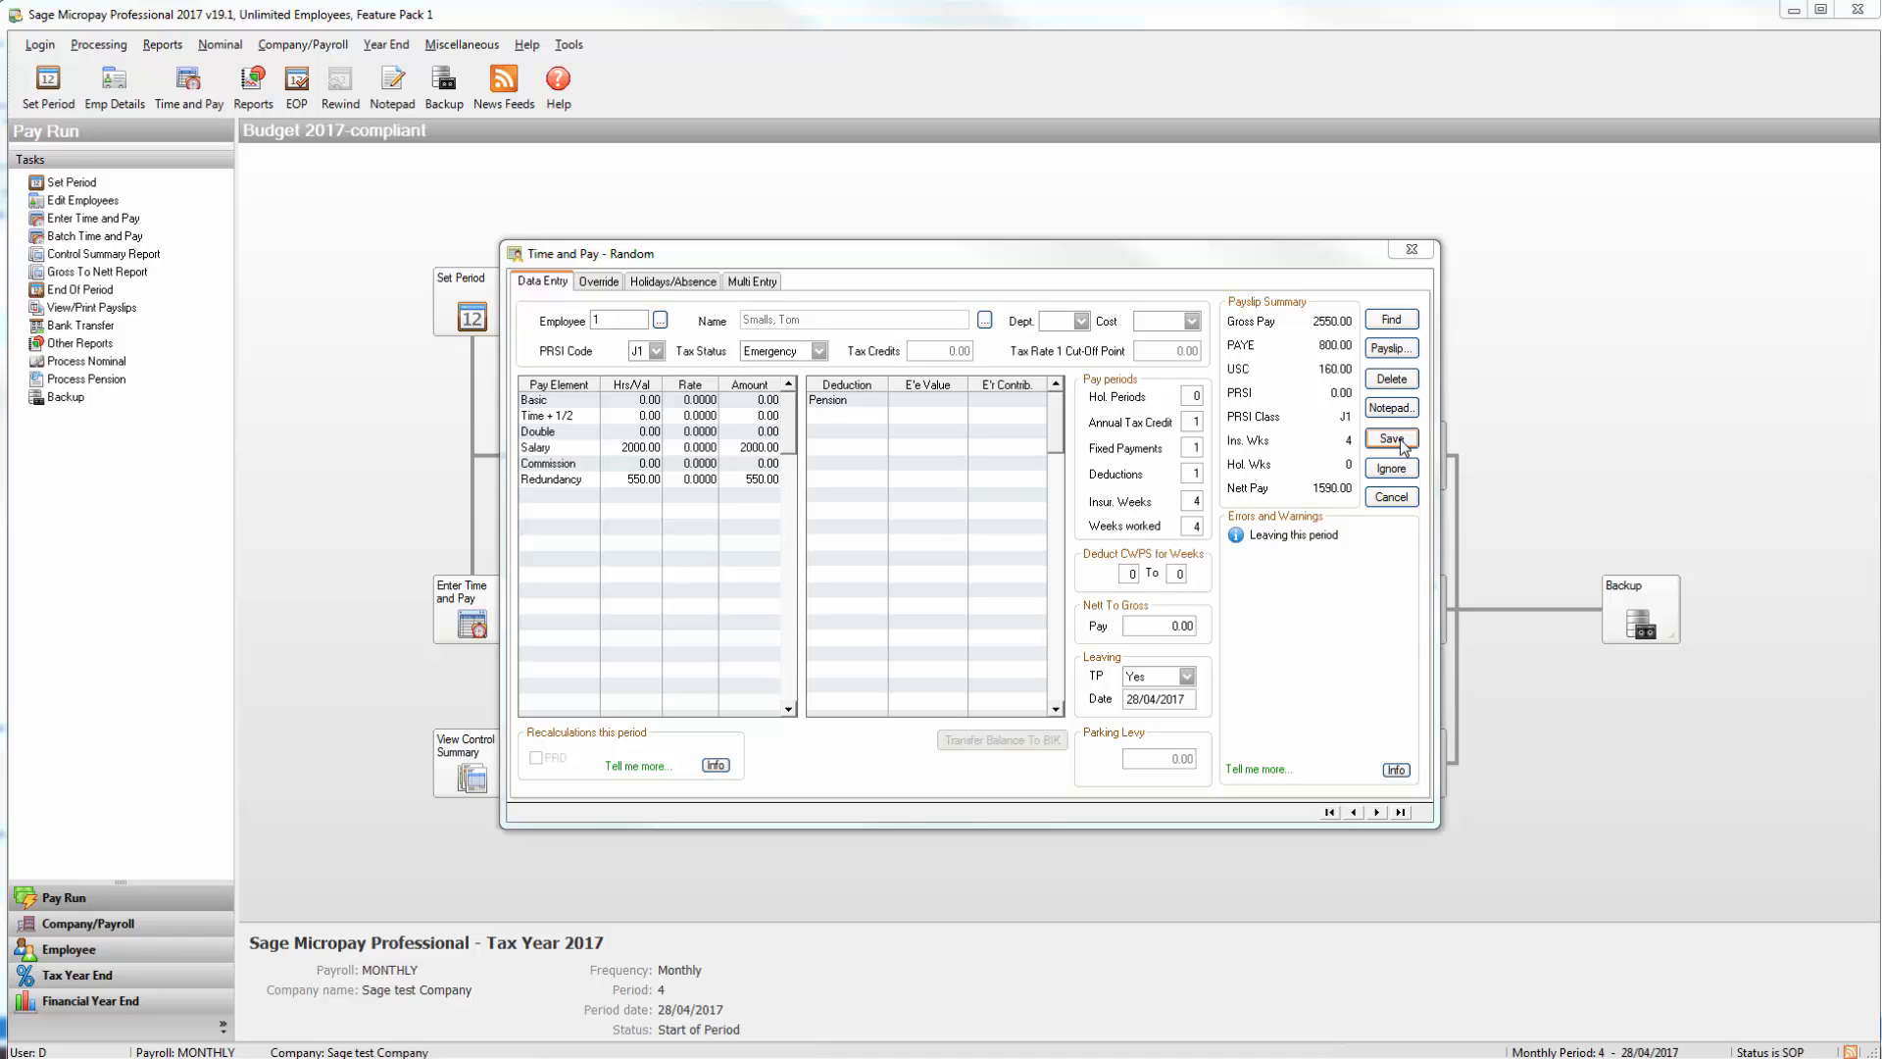
pyautogui.click(1389, 437)
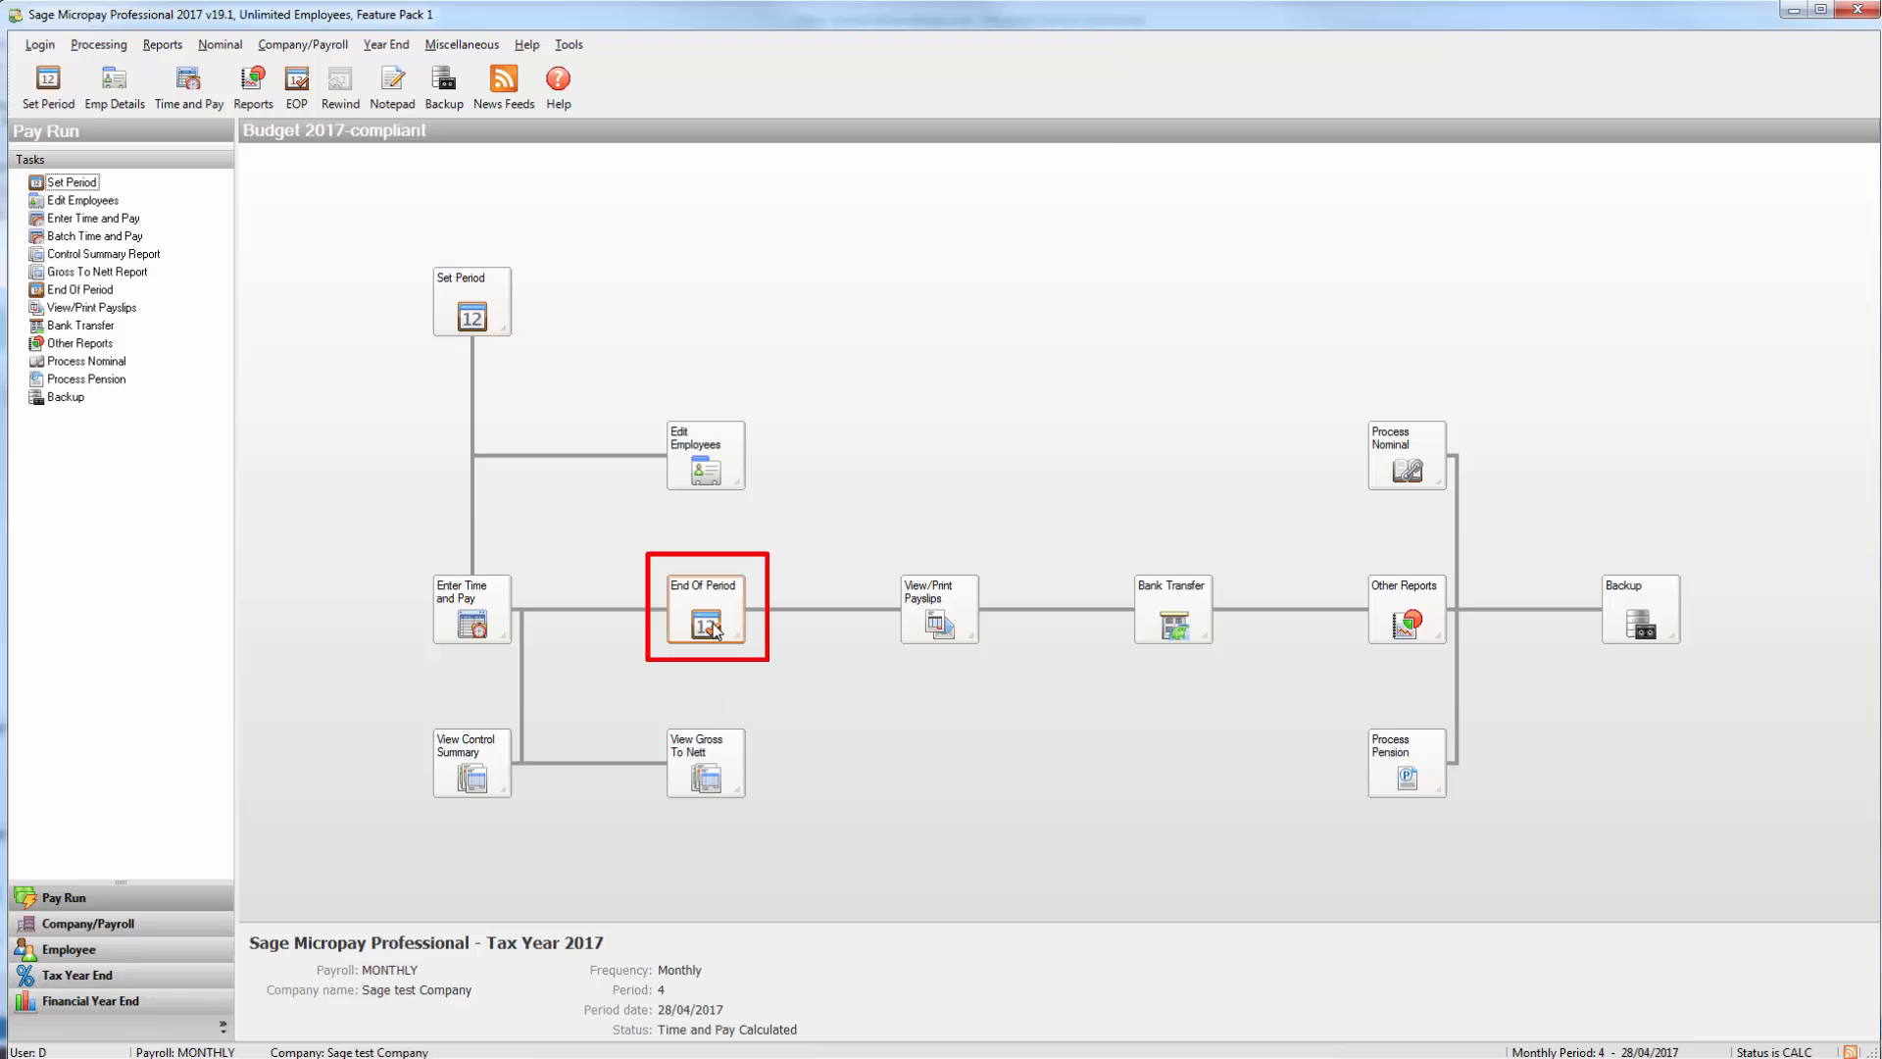
# Run End of Period and confirm posting the calculation results
pyautogui.click(706, 627)
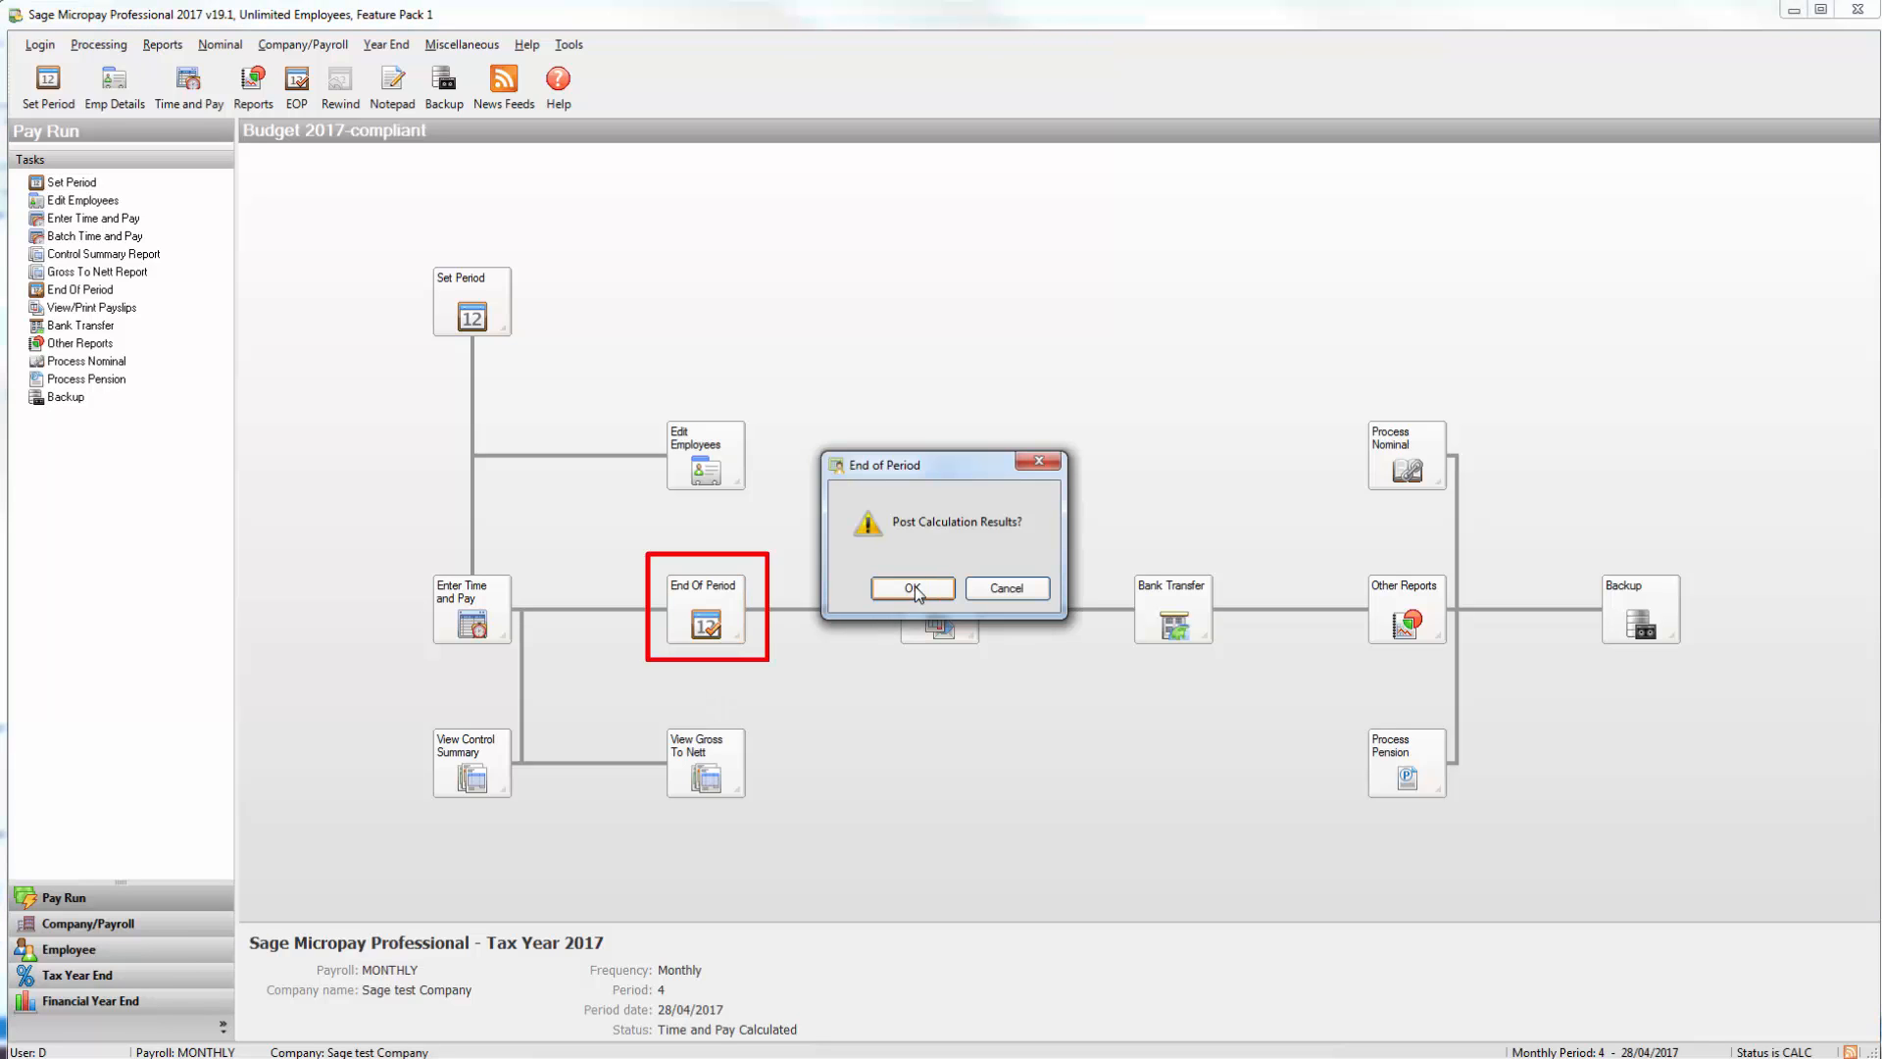
pyautogui.click(911, 588)
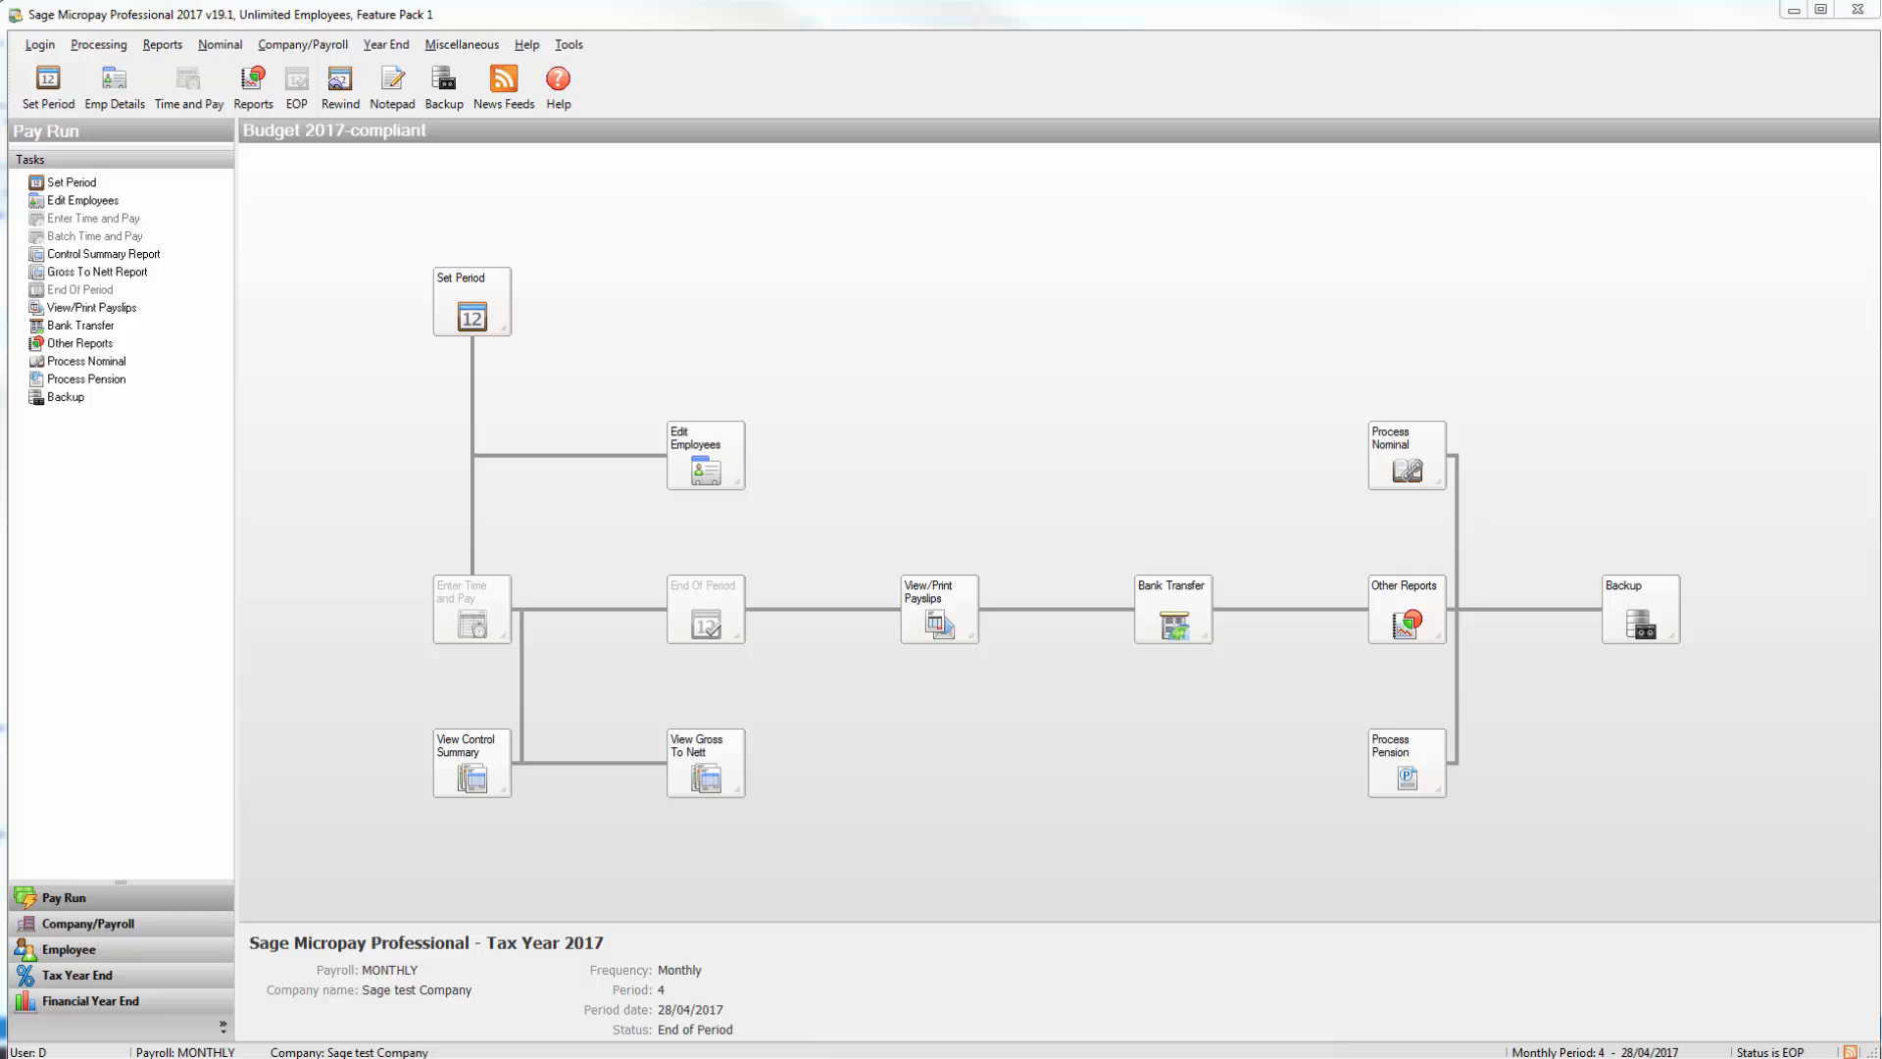